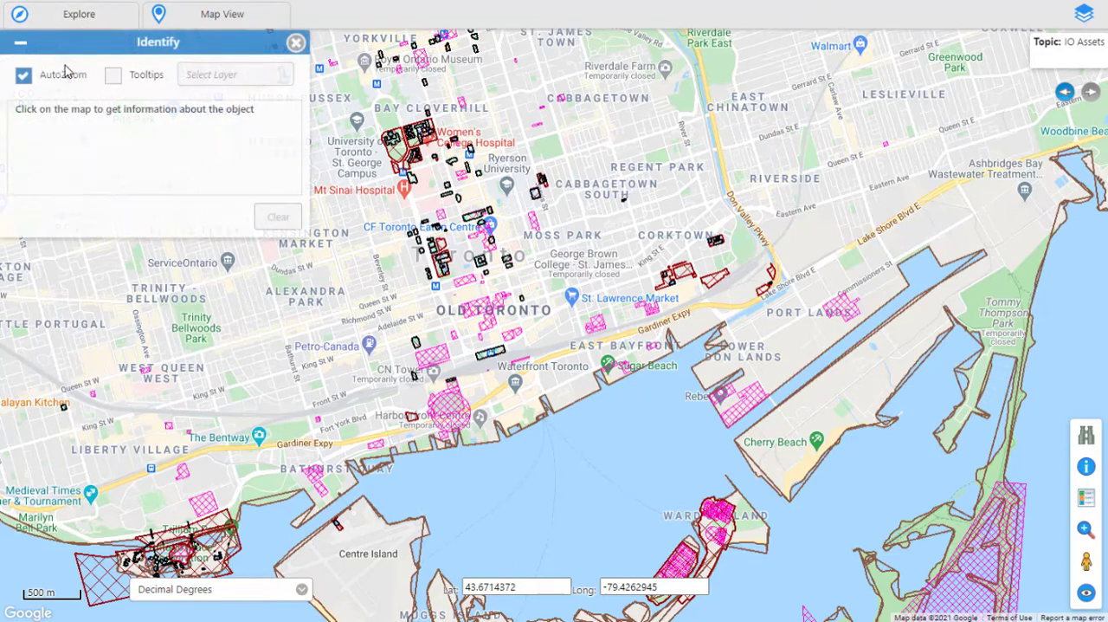
Identify a downtown map spot, expand Toronto Osgoode Hall, and open its Building Details report
click(442, 272)
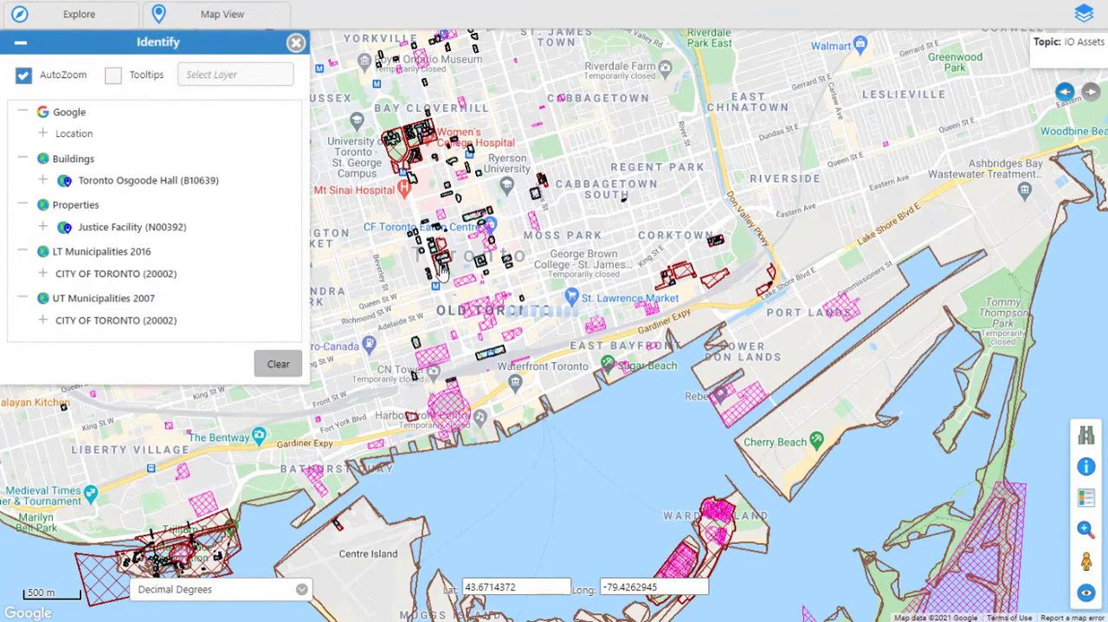
click(42, 180)
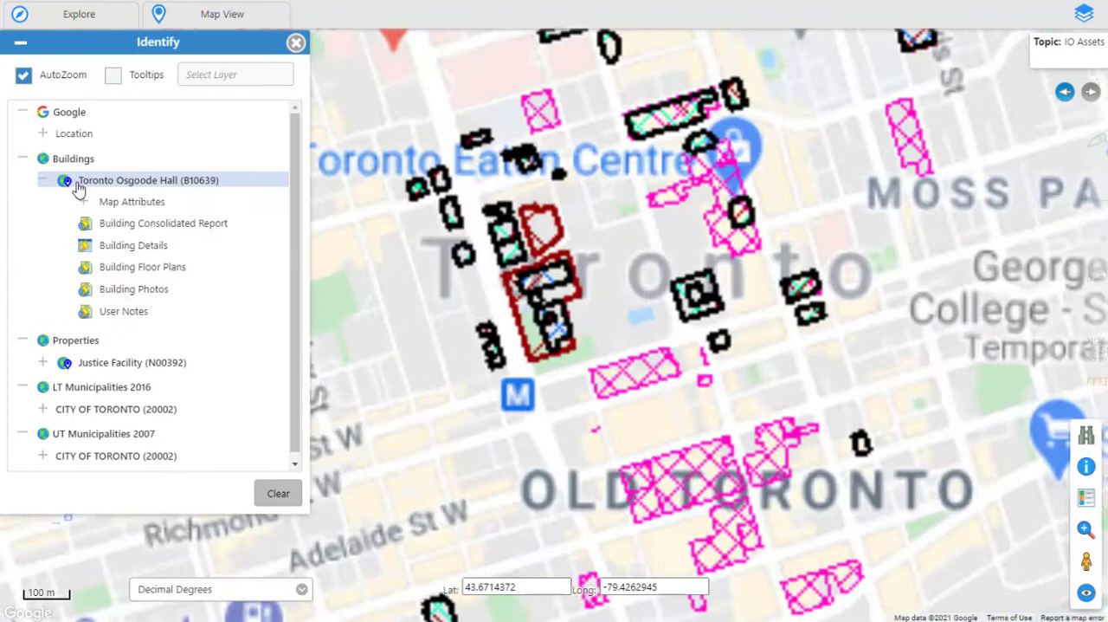
click(134, 245)
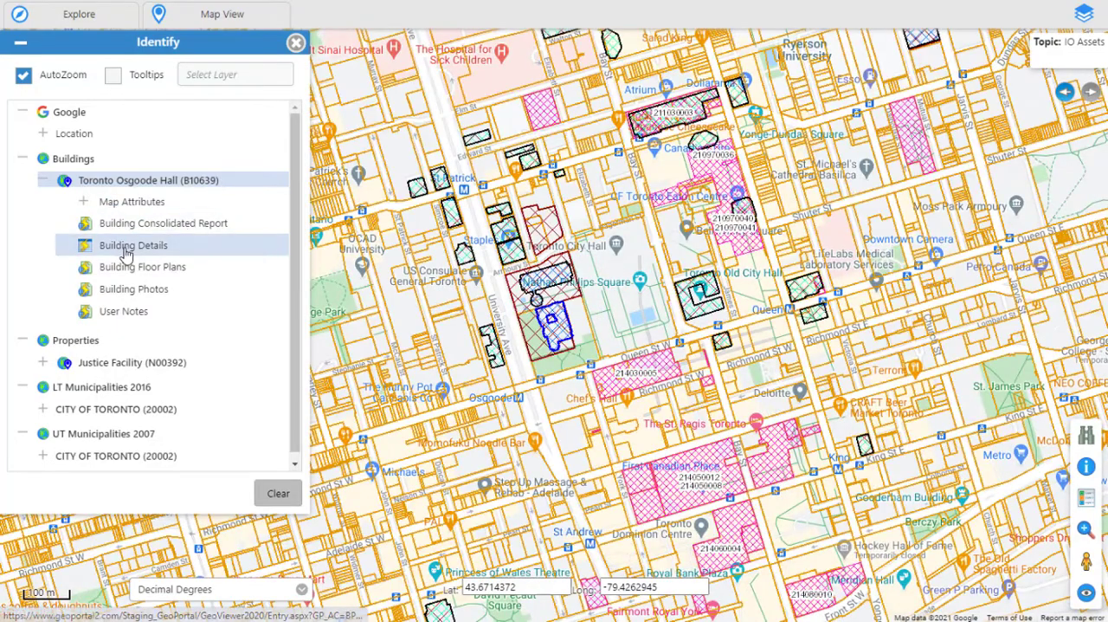
click(132, 245)
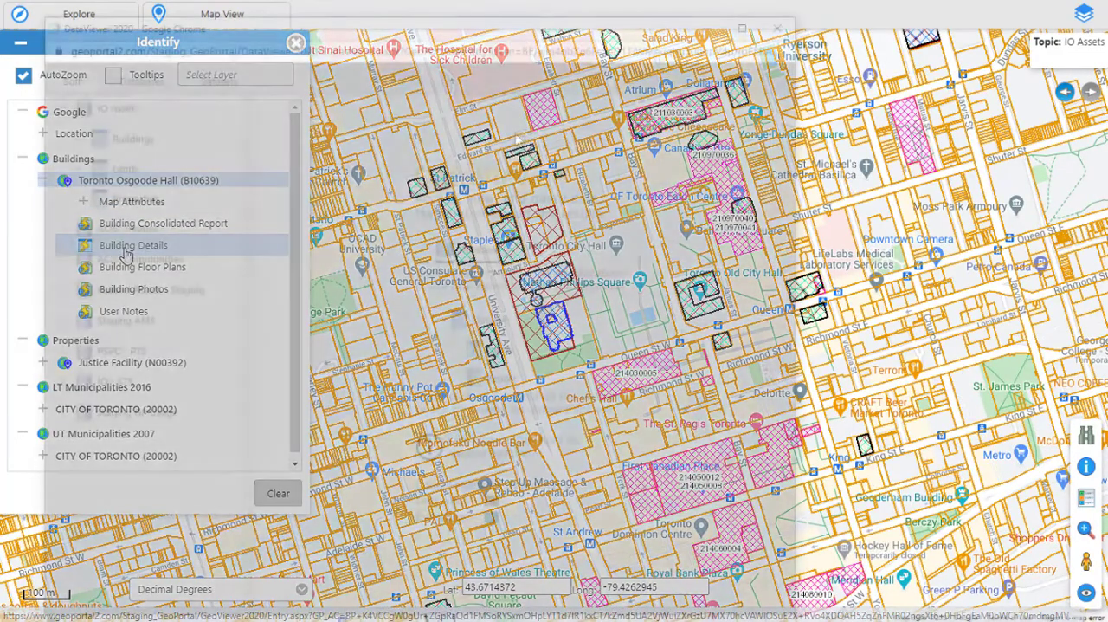
click(133, 245)
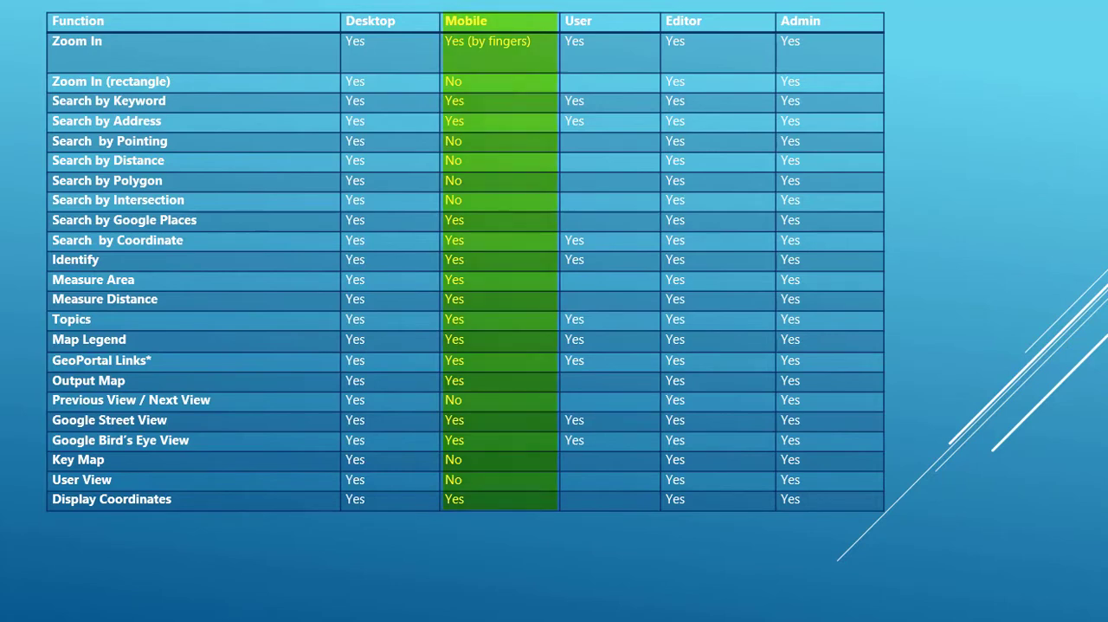
Highlight the Editor and Admin columns of the roles table, then advance past it
click(717, 21)
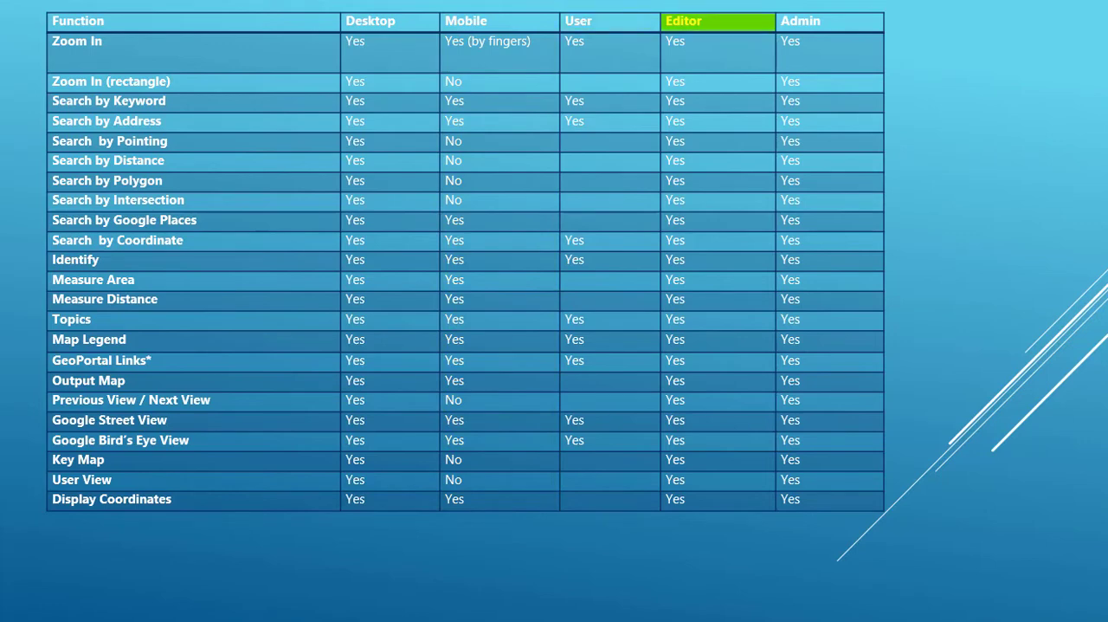
click(799, 21)
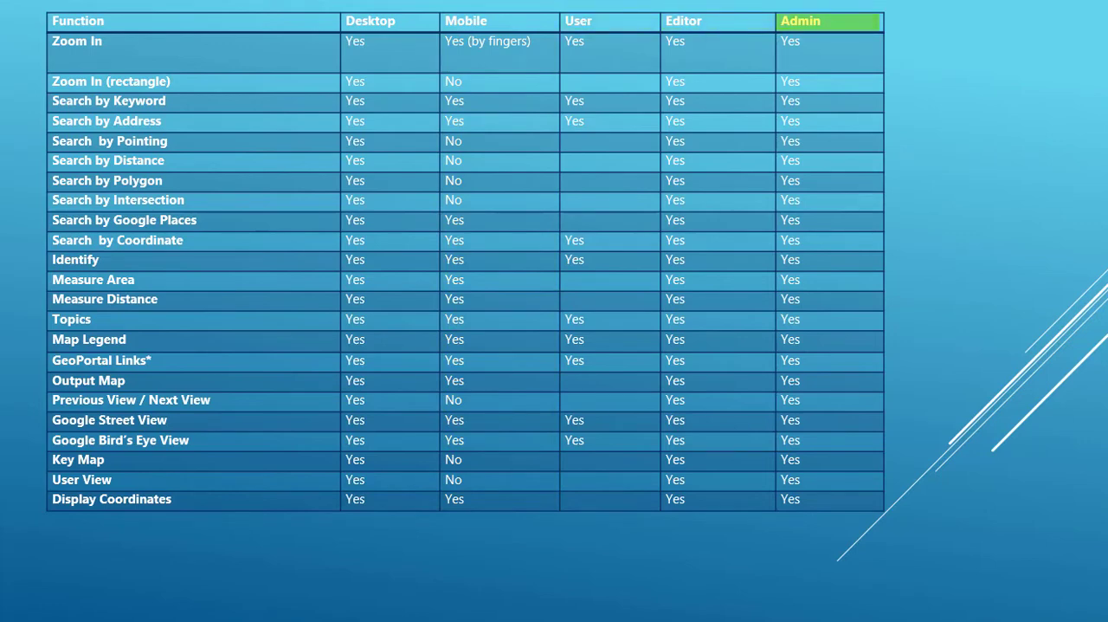
click(609, 21)
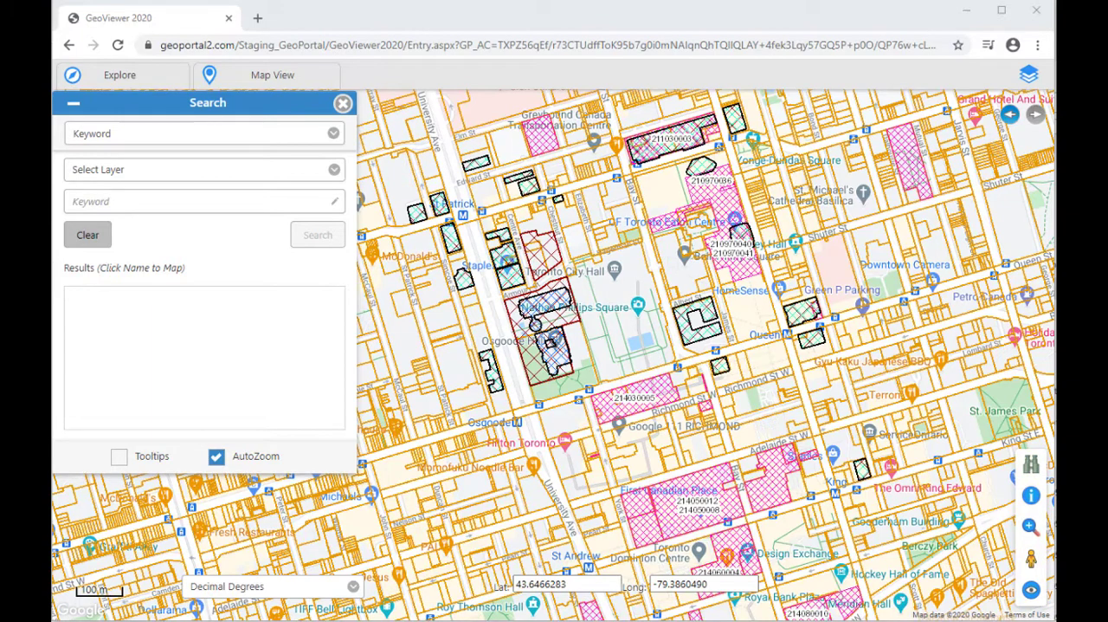
Close the Search panel over downtown Toronto and bring up the Explore functions
click(343, 103)
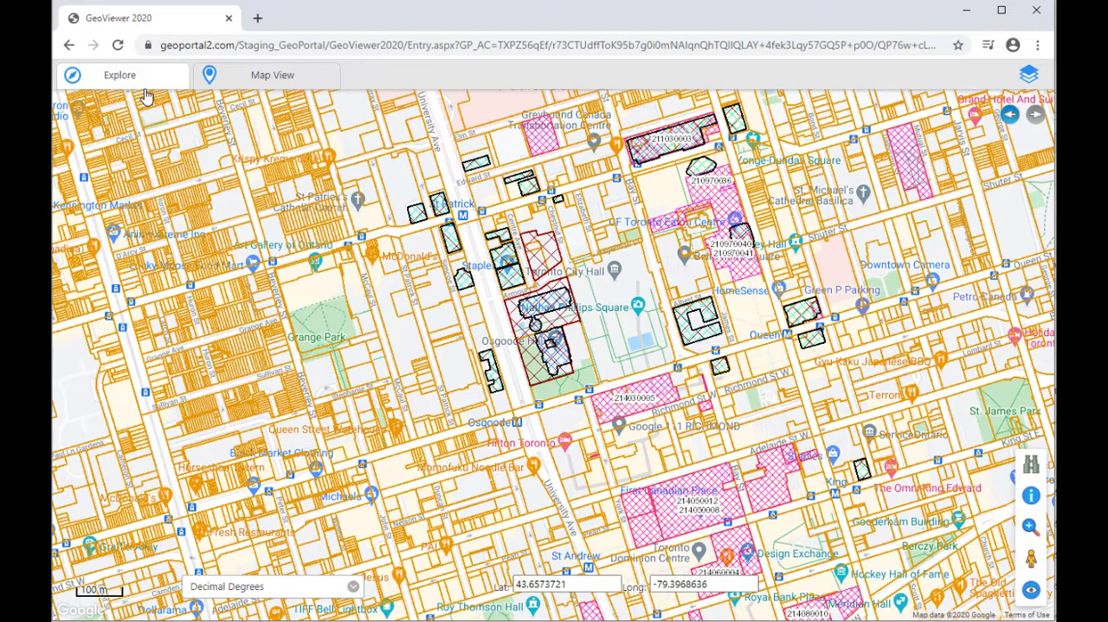
click(119, 75)
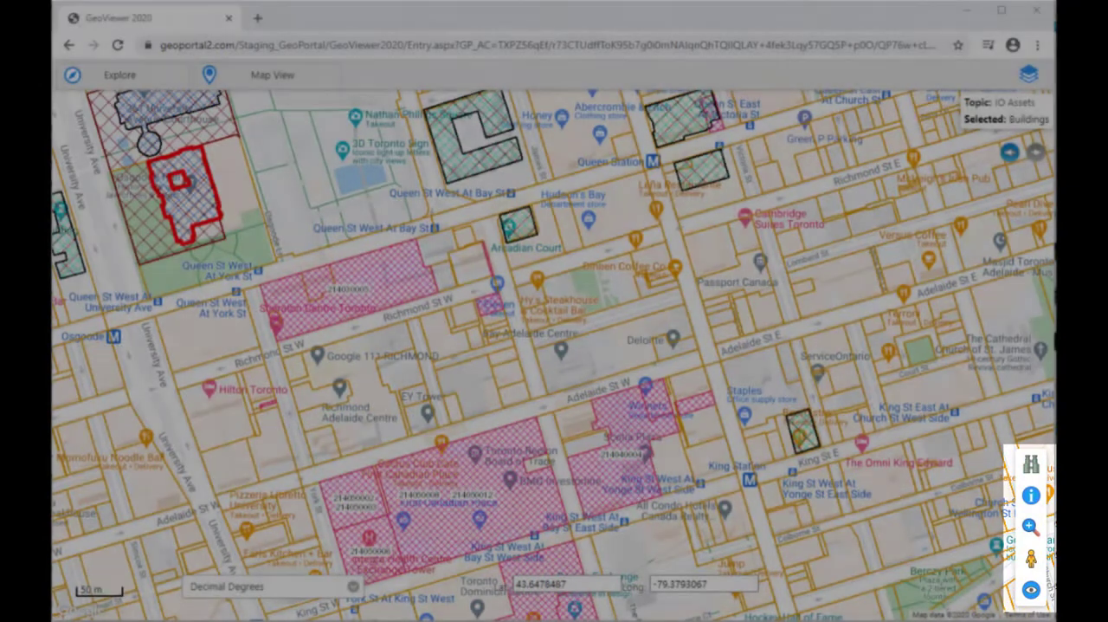
click(1030, 496)
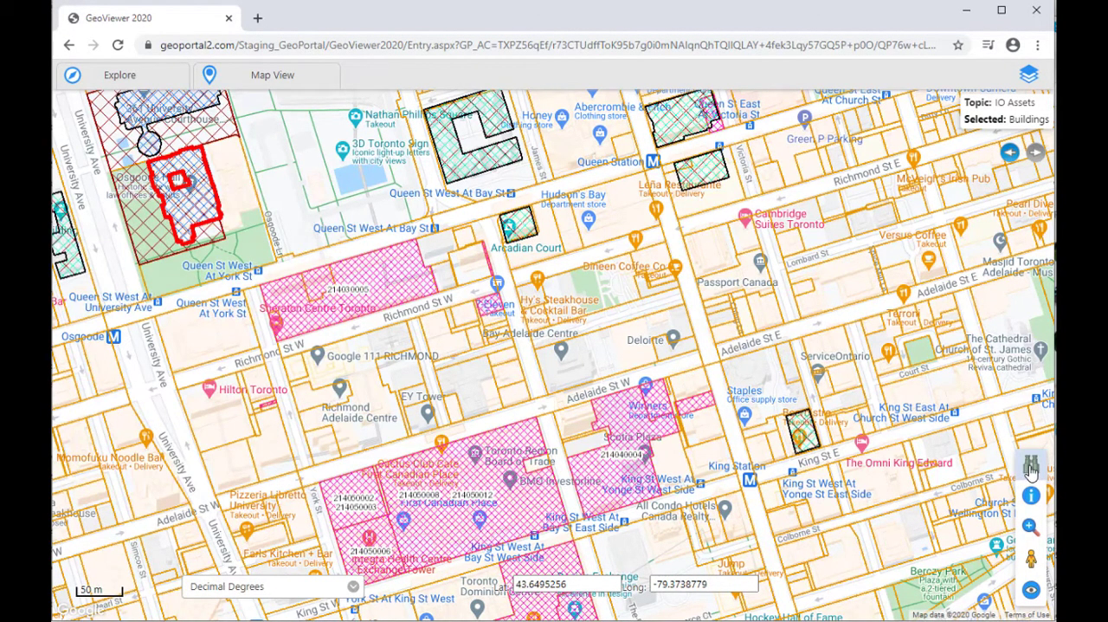
click(1030, 465)
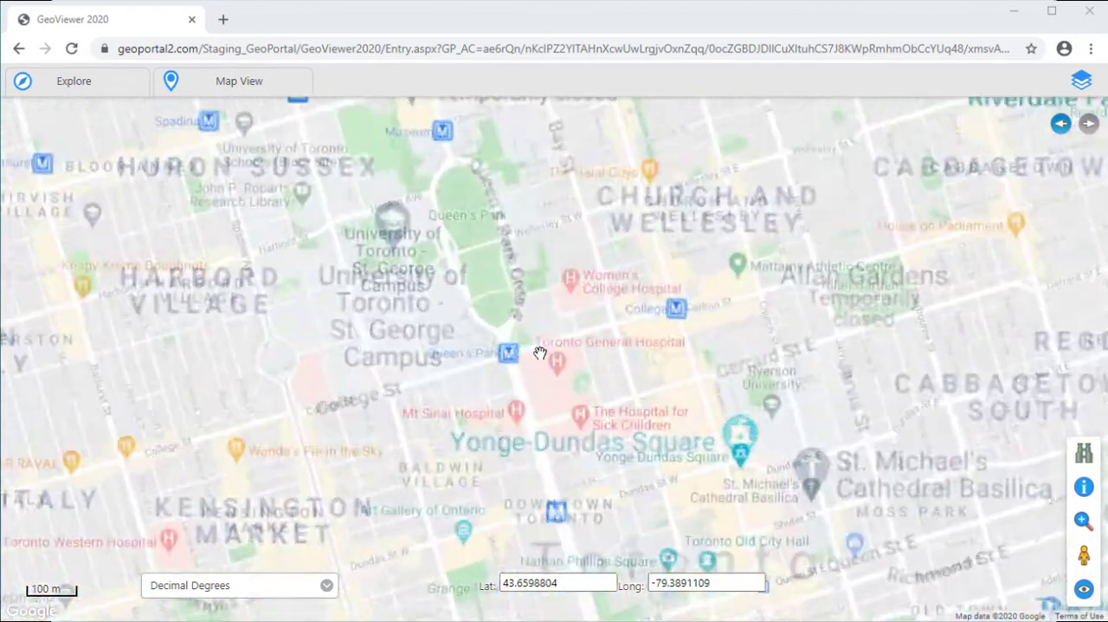
Zoom out, box-zoom into downtown and the King Station blocks, then open Street View
scroll(down, 3)
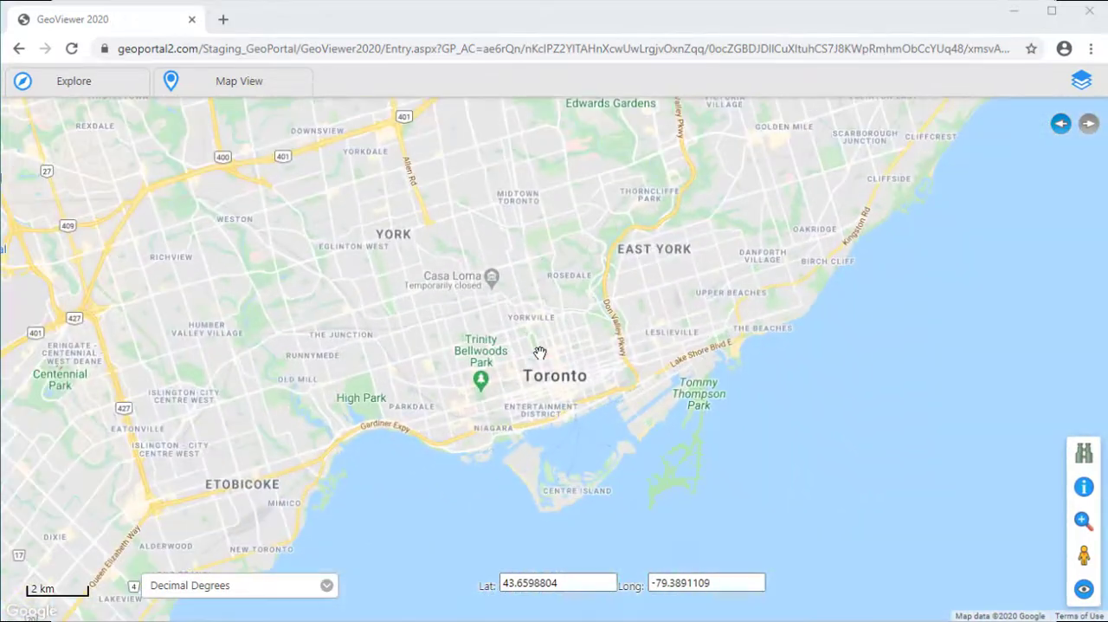
drag(537, 353, 303, 480)
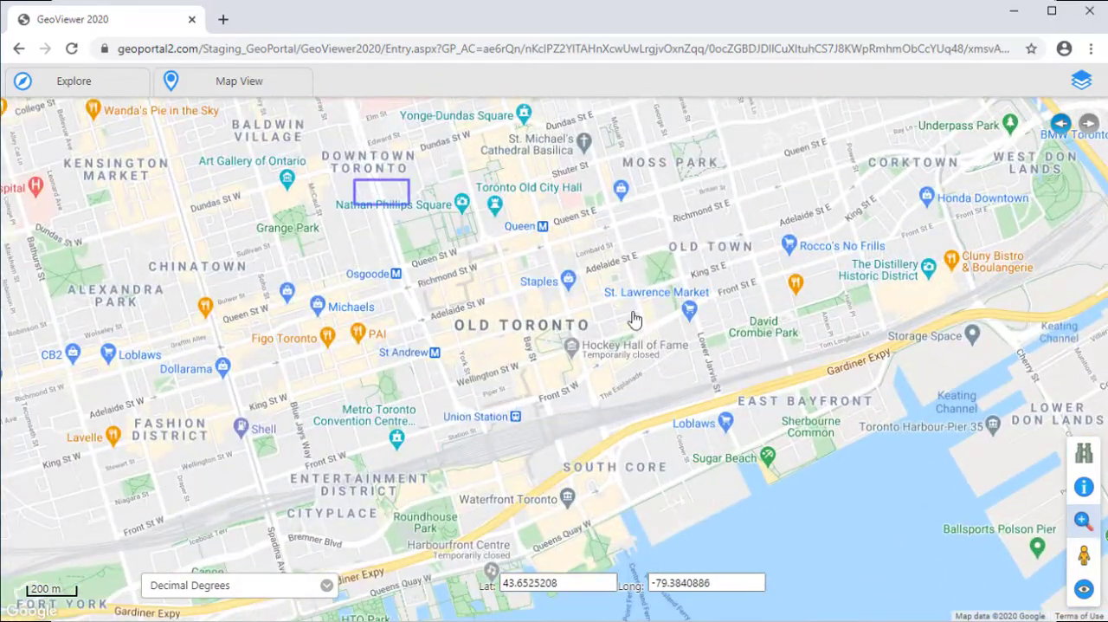
drag(636, 316, 537, 359)
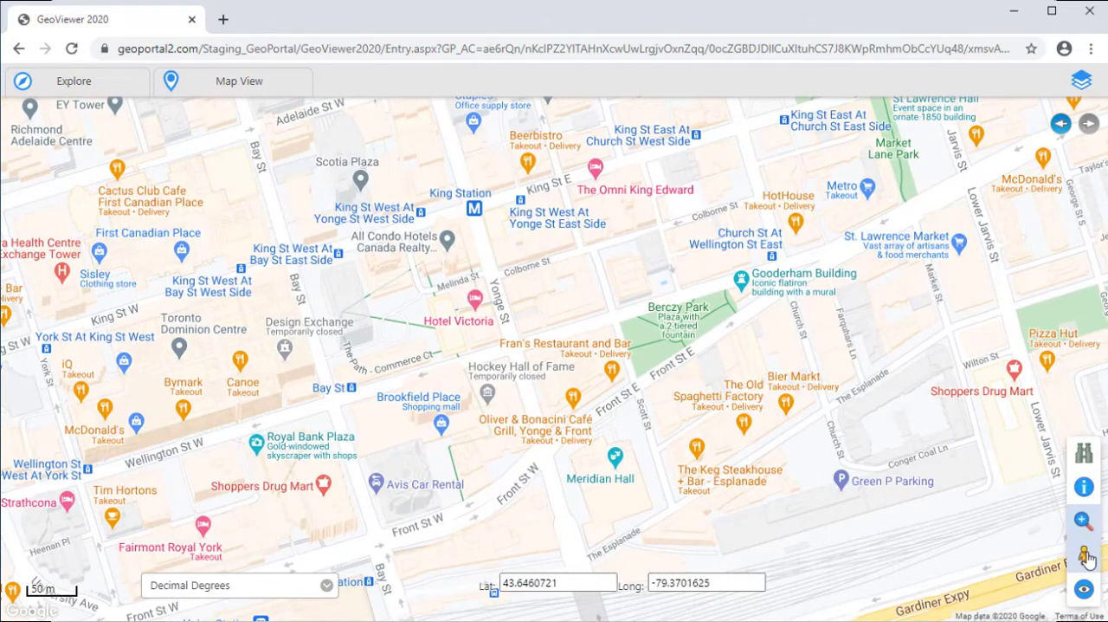
click(1082, 554)
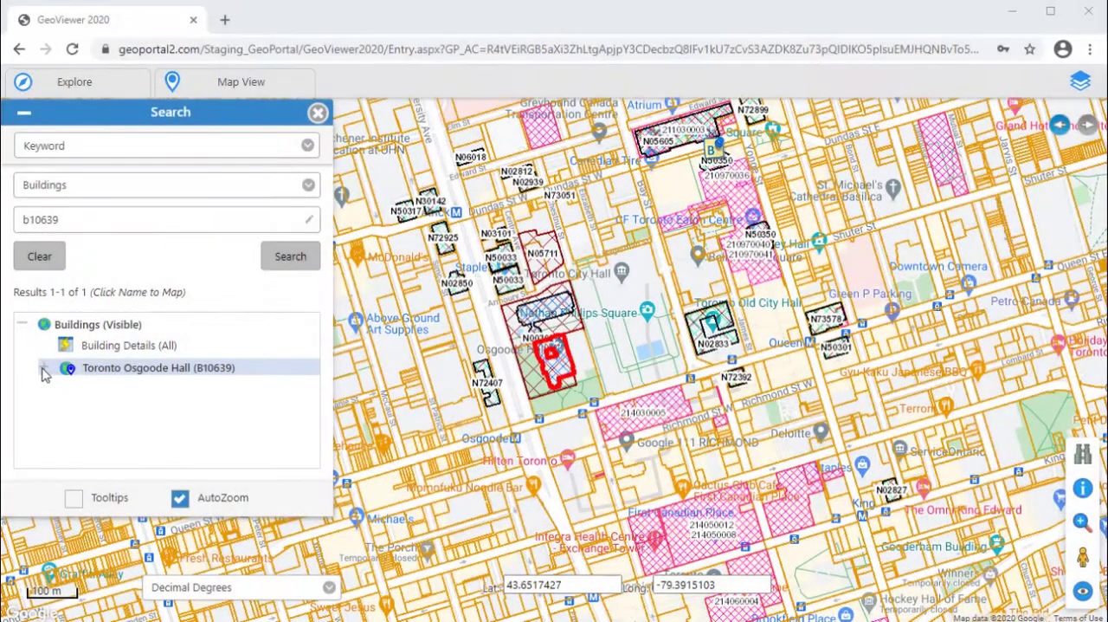
Expand the Osgoode Hall result and open its Building Details, Building Photos and Building Map
click(68, 367)
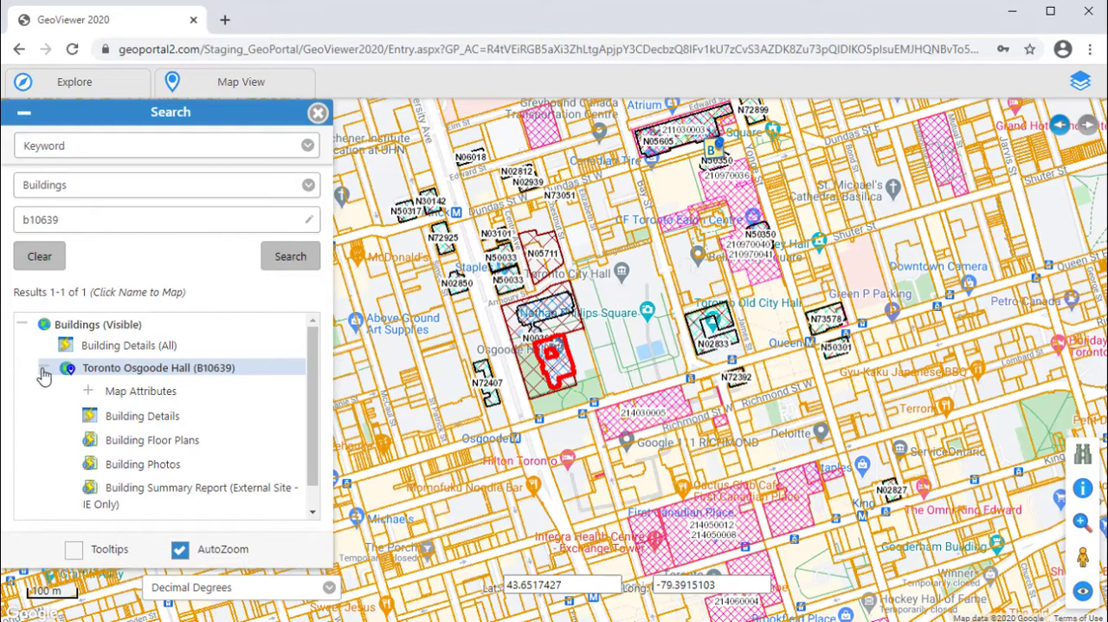
click(44, 367)
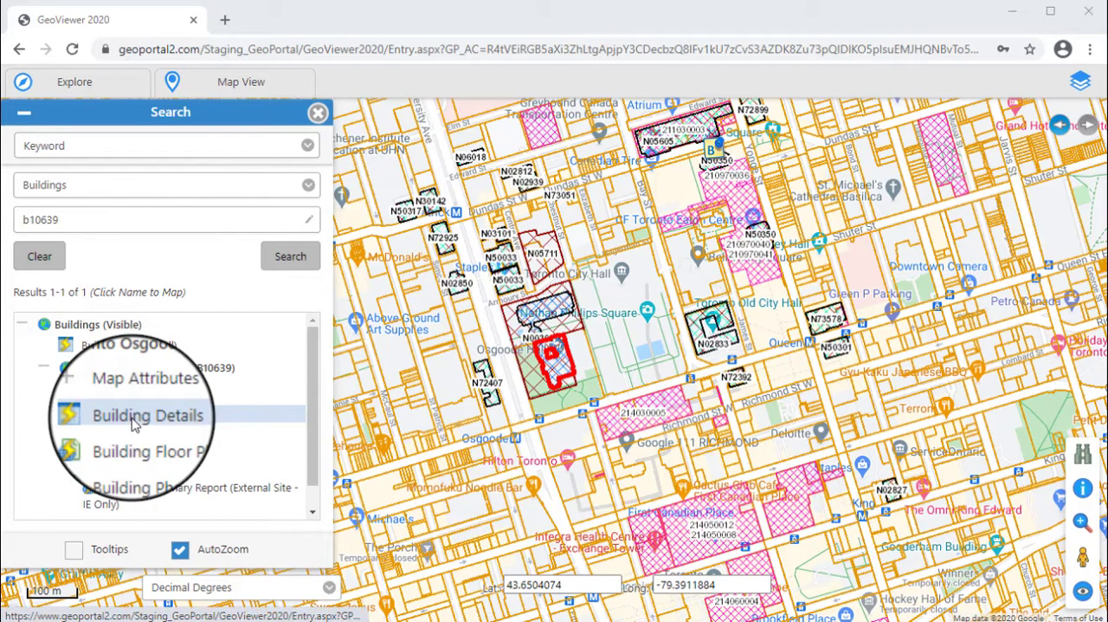
click(147, 415)
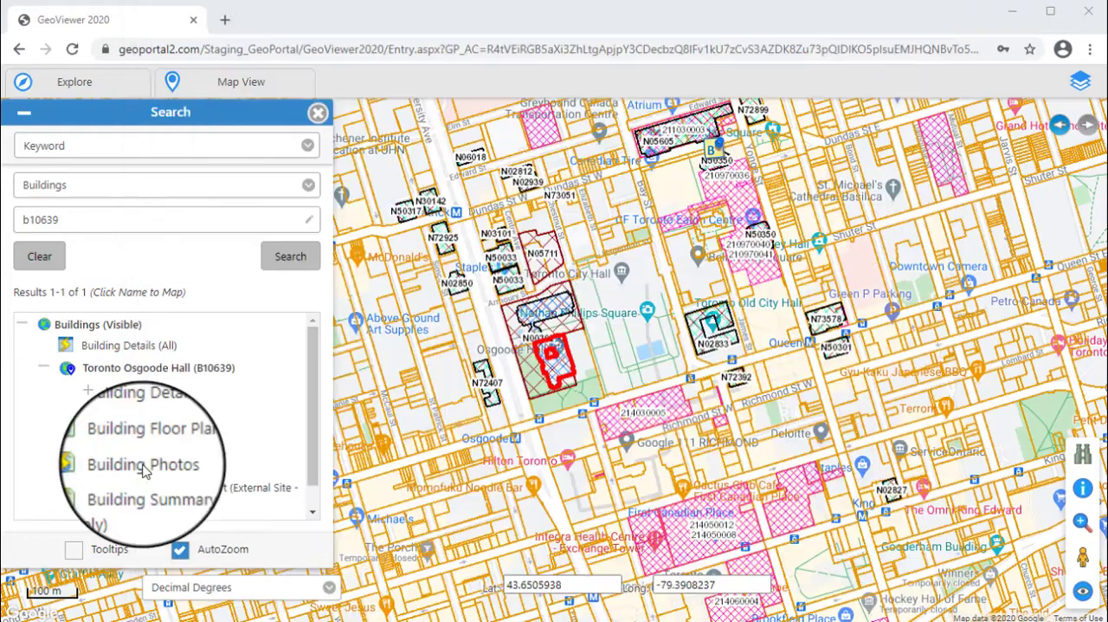
click(143, 464)
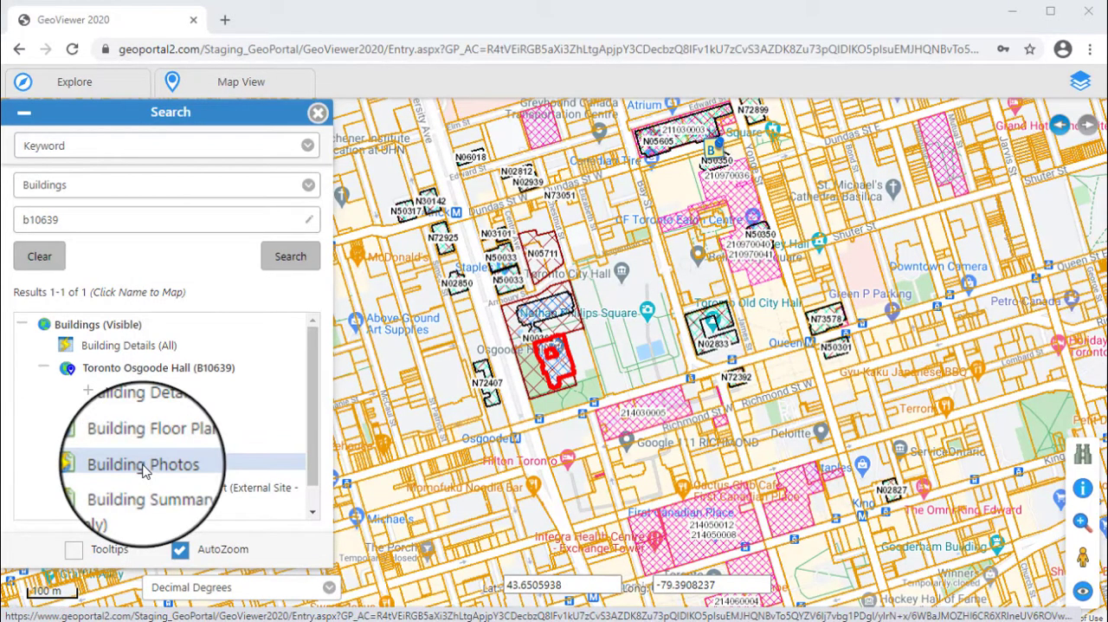
click(143, 463)
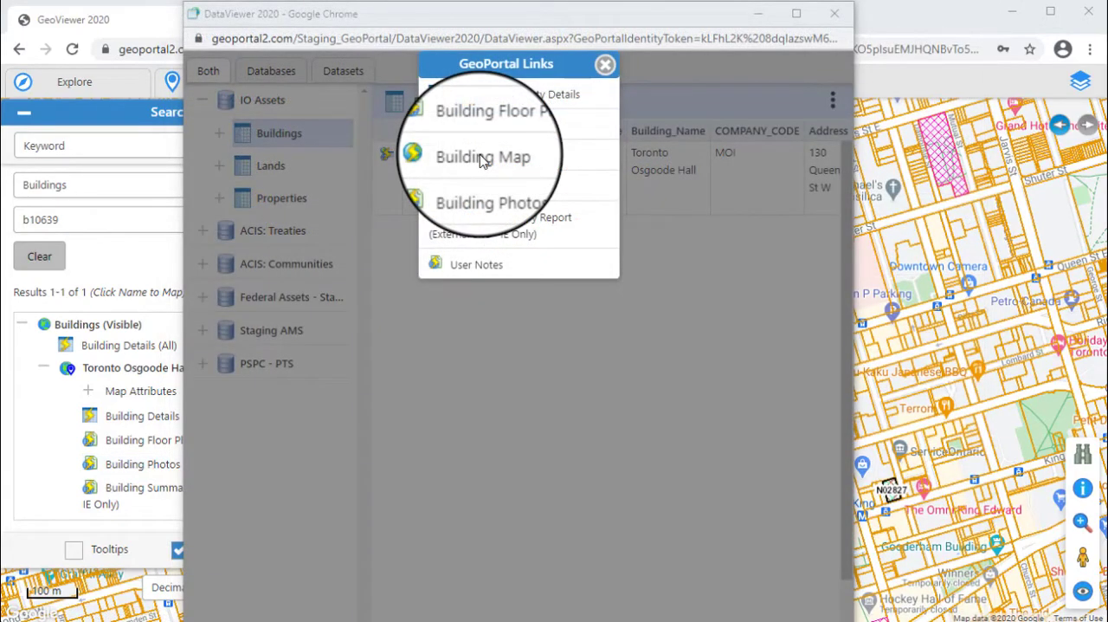
click(482, 156)
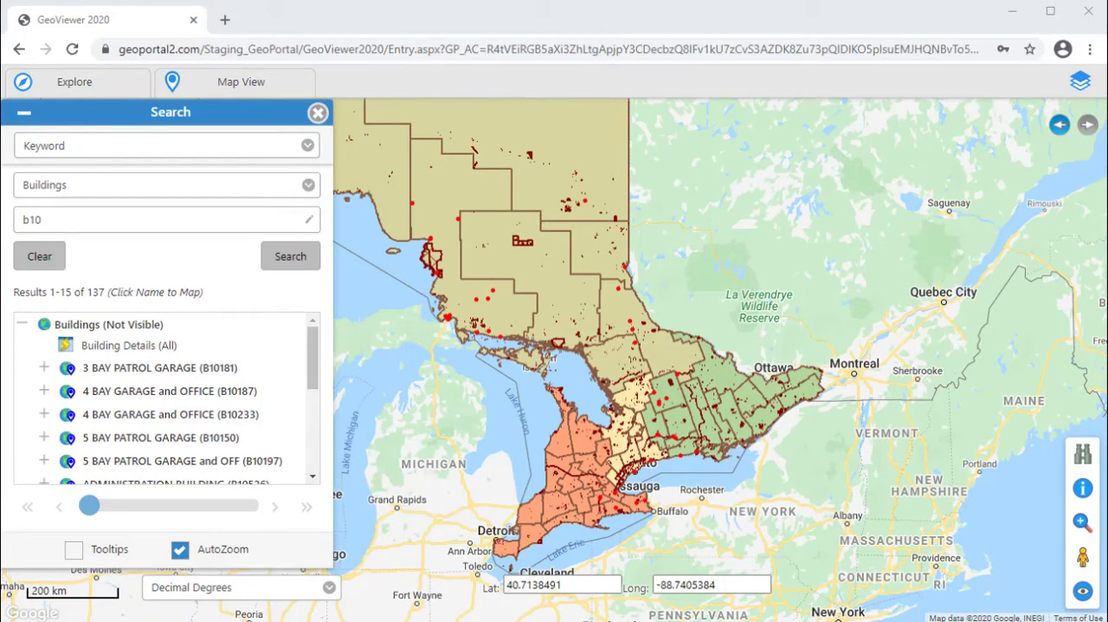
Open and close Building Details (All) for b10, then expand 3 BAY PATROL GARAGE
click(128, 344)
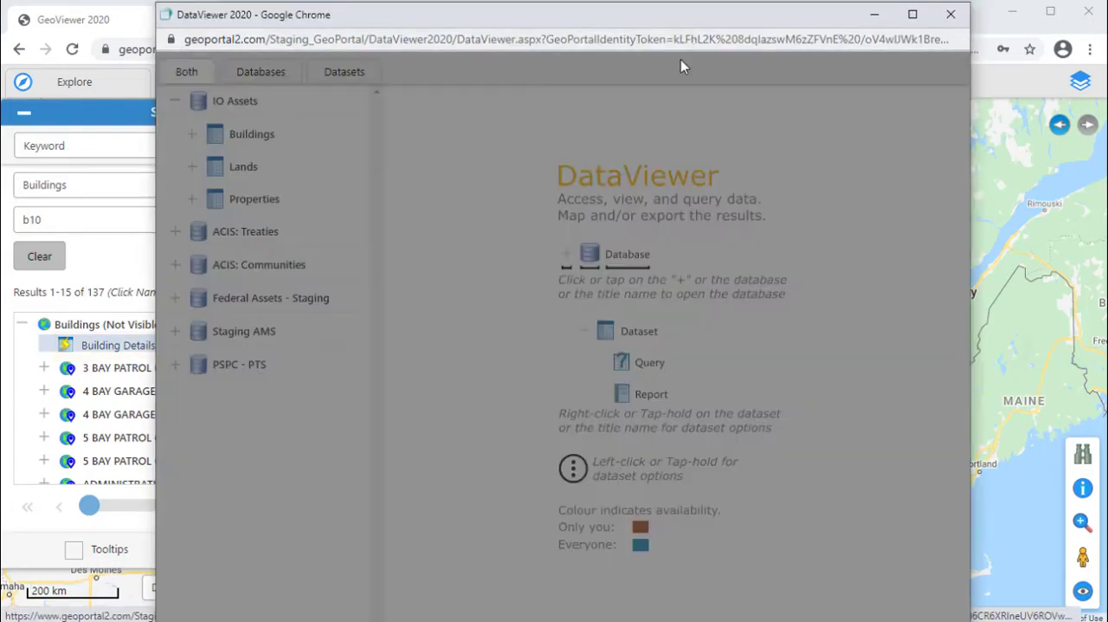
click(252, 133)
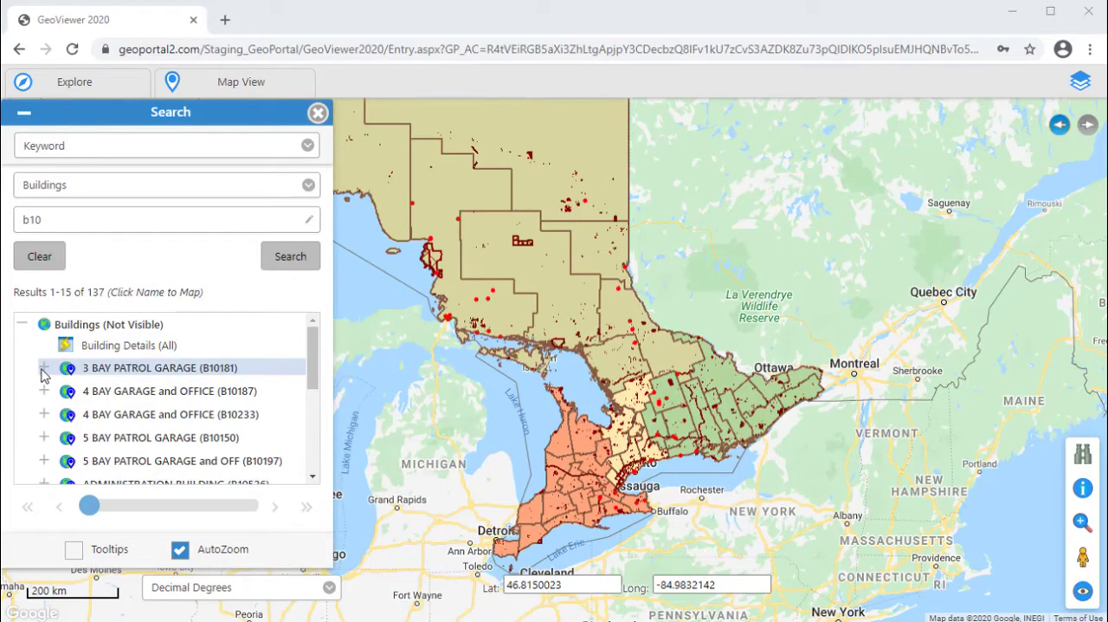
click(43, 367)
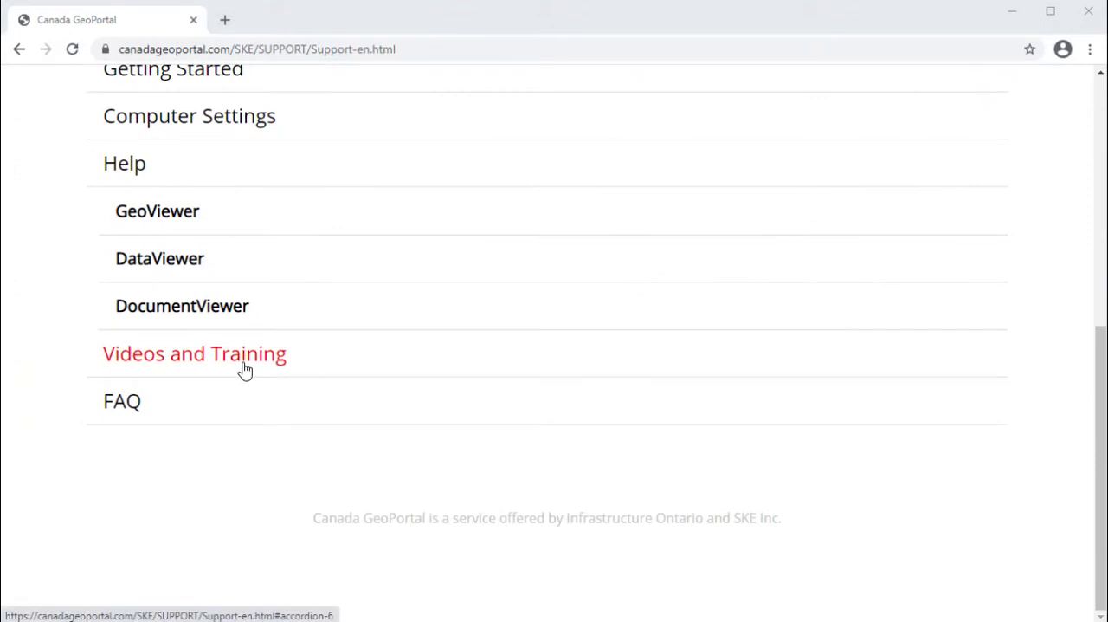
mouse_move(157, 210)
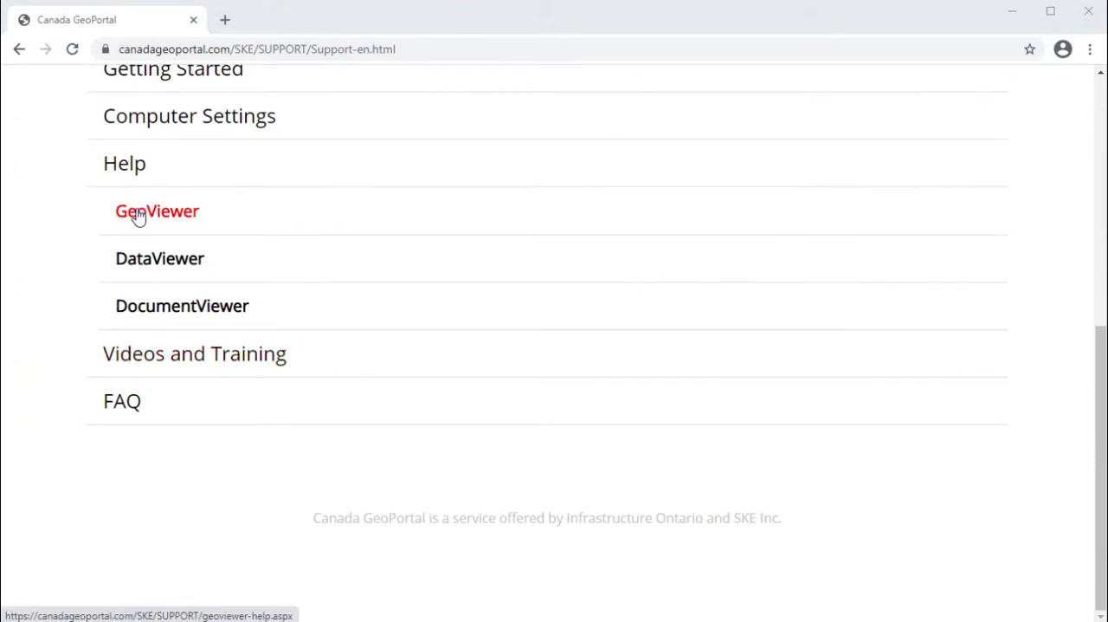
Open GeoViewer Help and expand its Explore Menu Functions topics
click(157, 210)
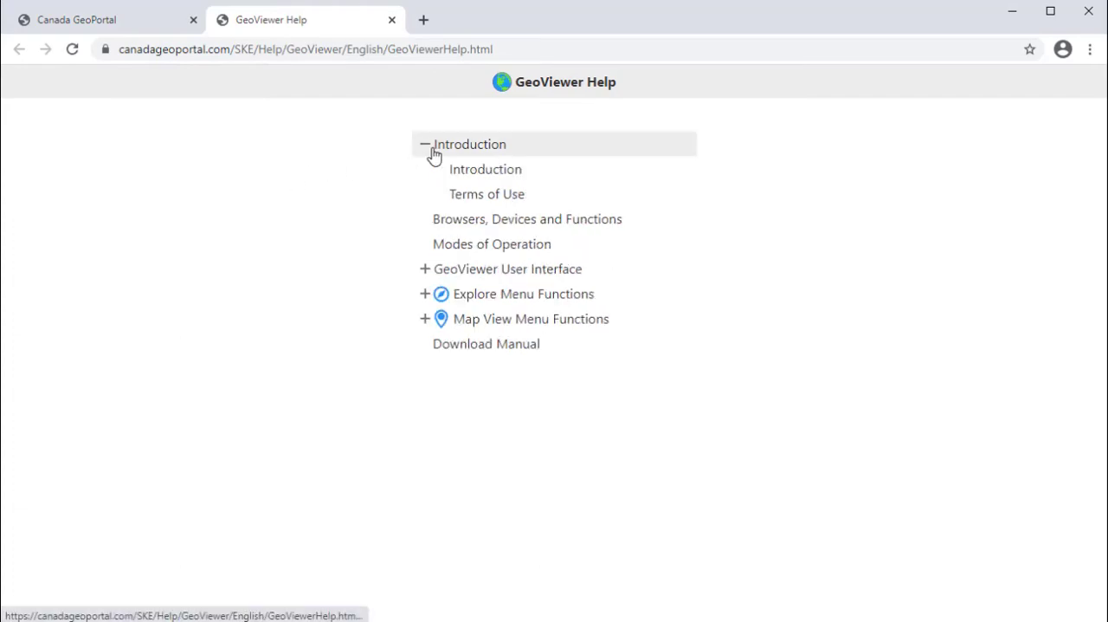
click(425, 293)
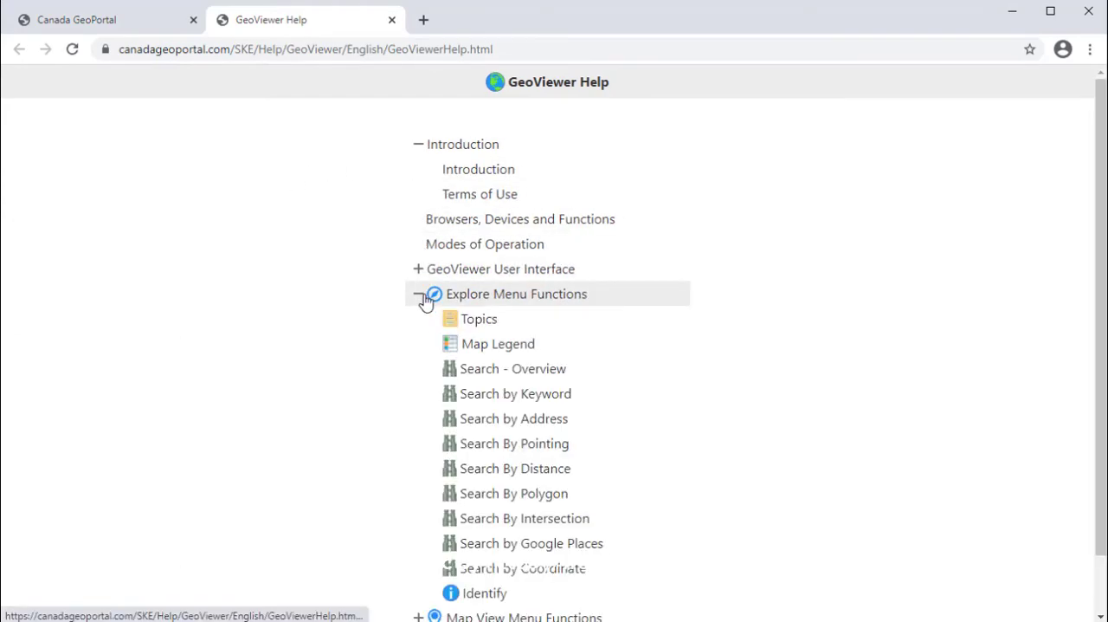